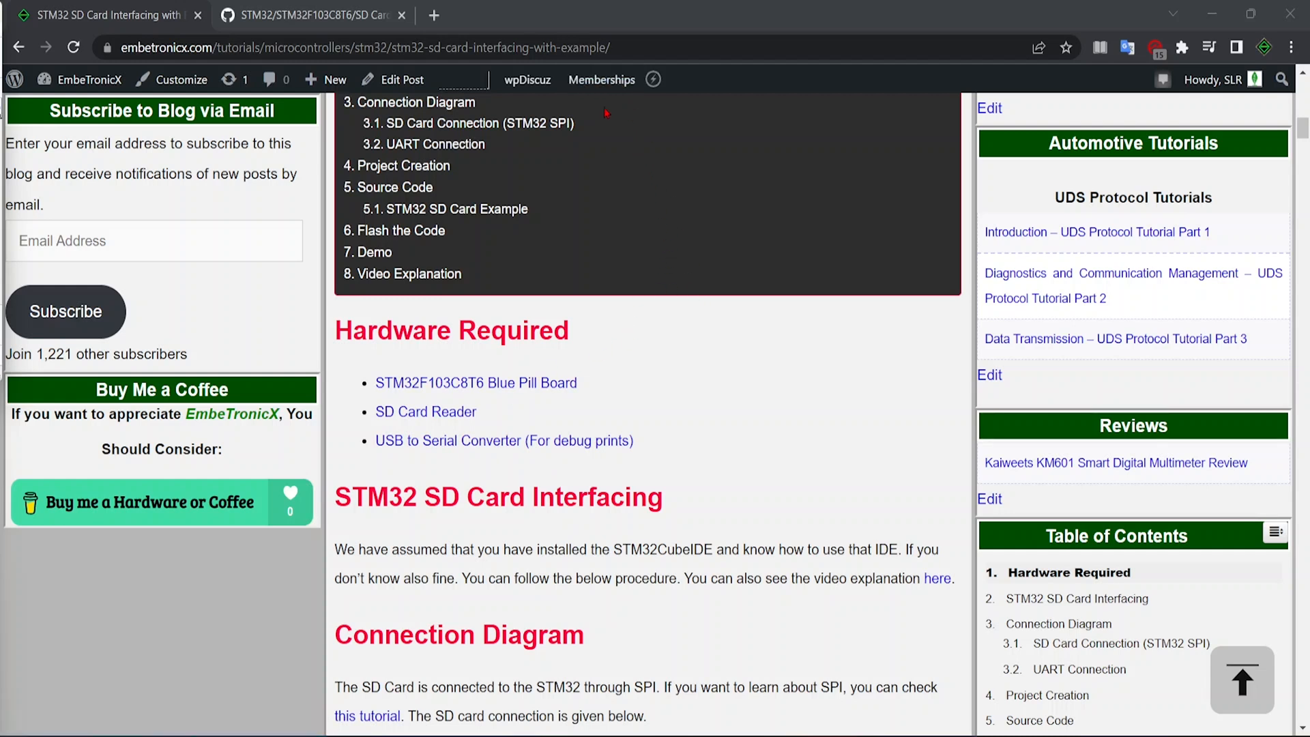
Step: Switch to the Chrome tab showing the EmbeTronicX STM32 SD card tutorial
left_click(300, 15)
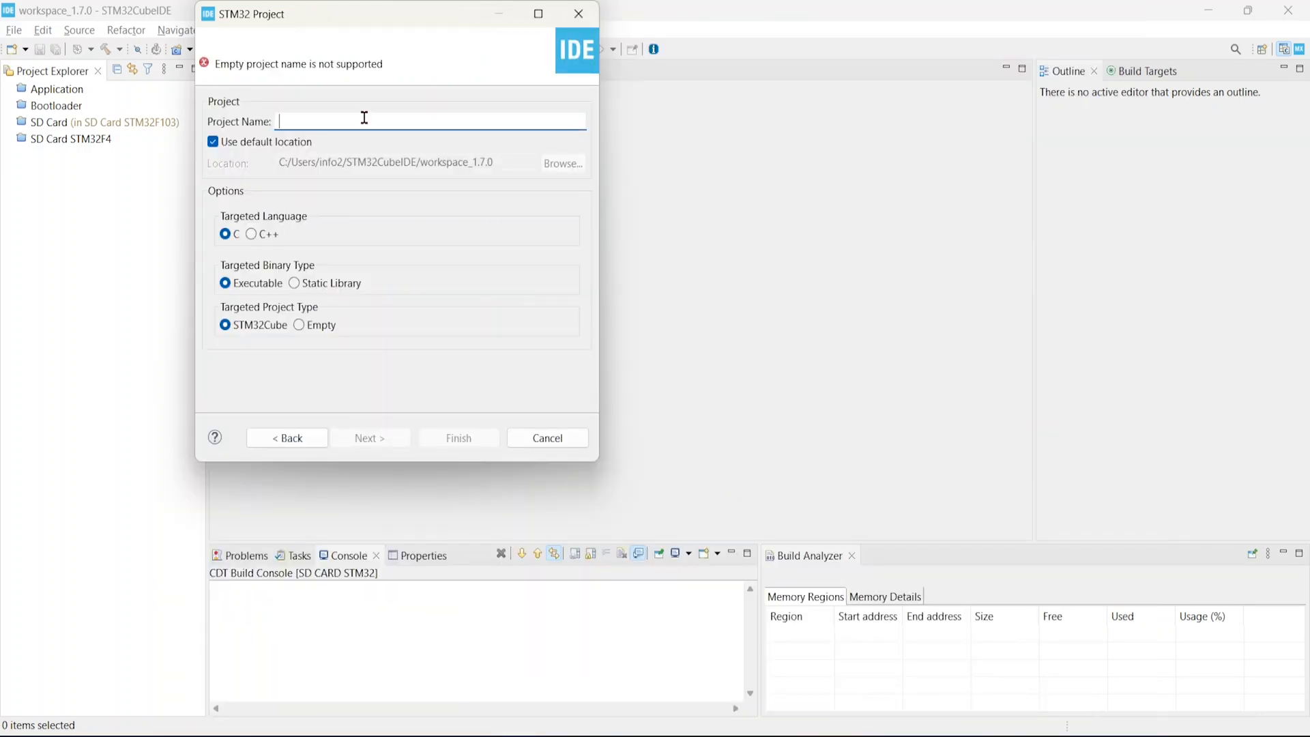
Step: Name the new project 'STM32 SD Card' and finish creating it
type("STM32 SD Card")
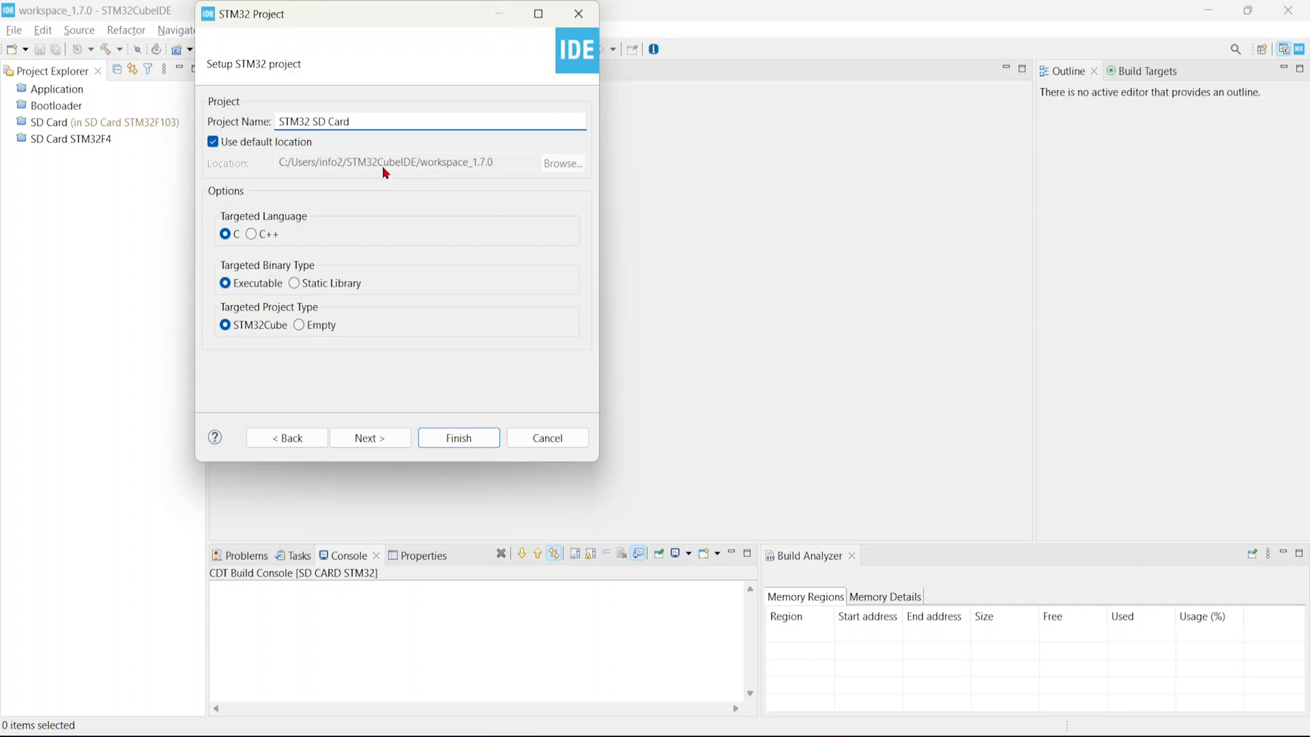
left_click(458, 438)
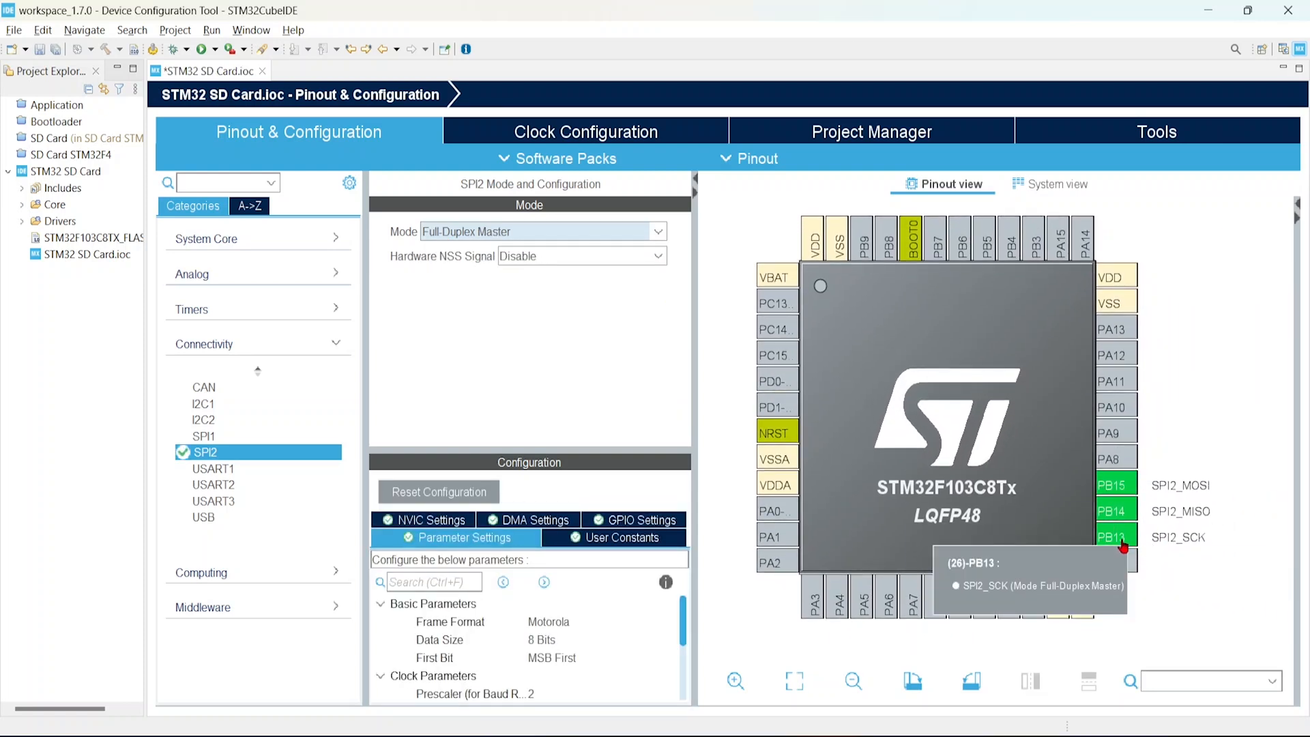
Step: Select SPI2 under Connectivity to configure it as Full-Duplex Master
left_click(215, 468)
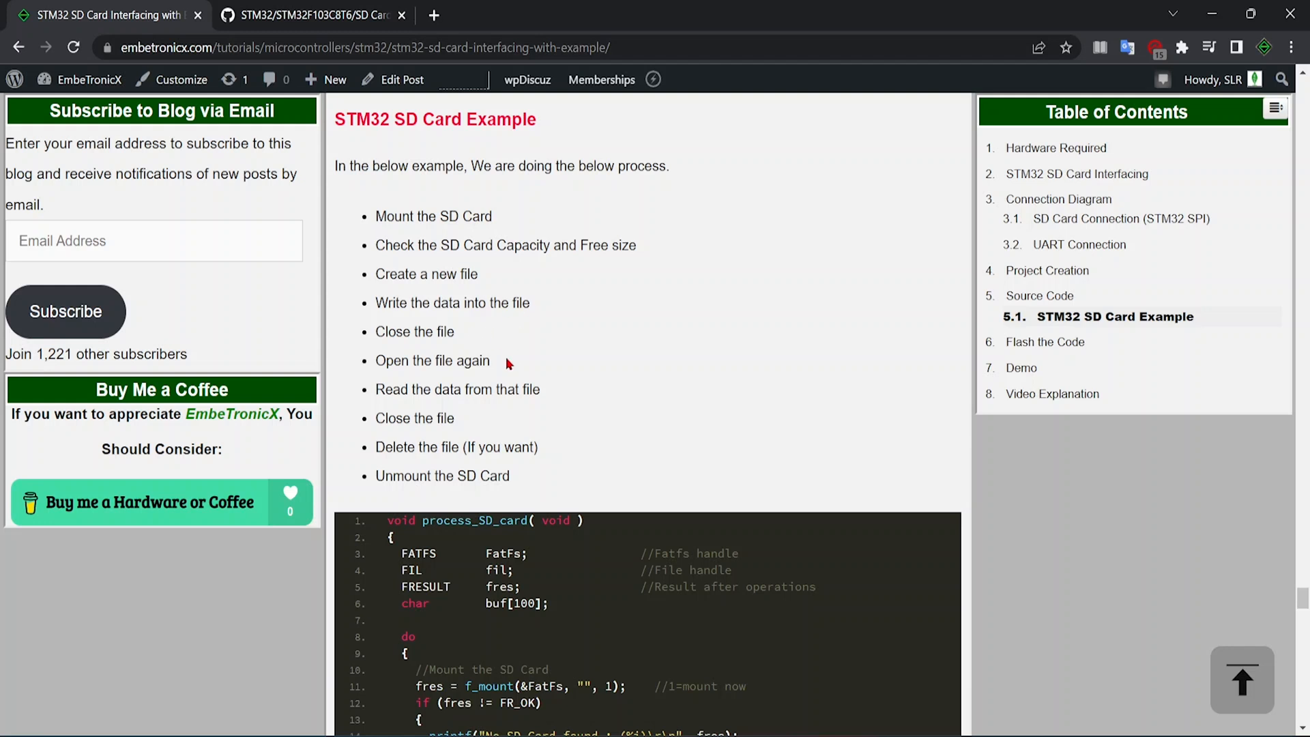
Step: Scroll the tutorial down until the process_SD_card code block is visible
scroll("down", 3)
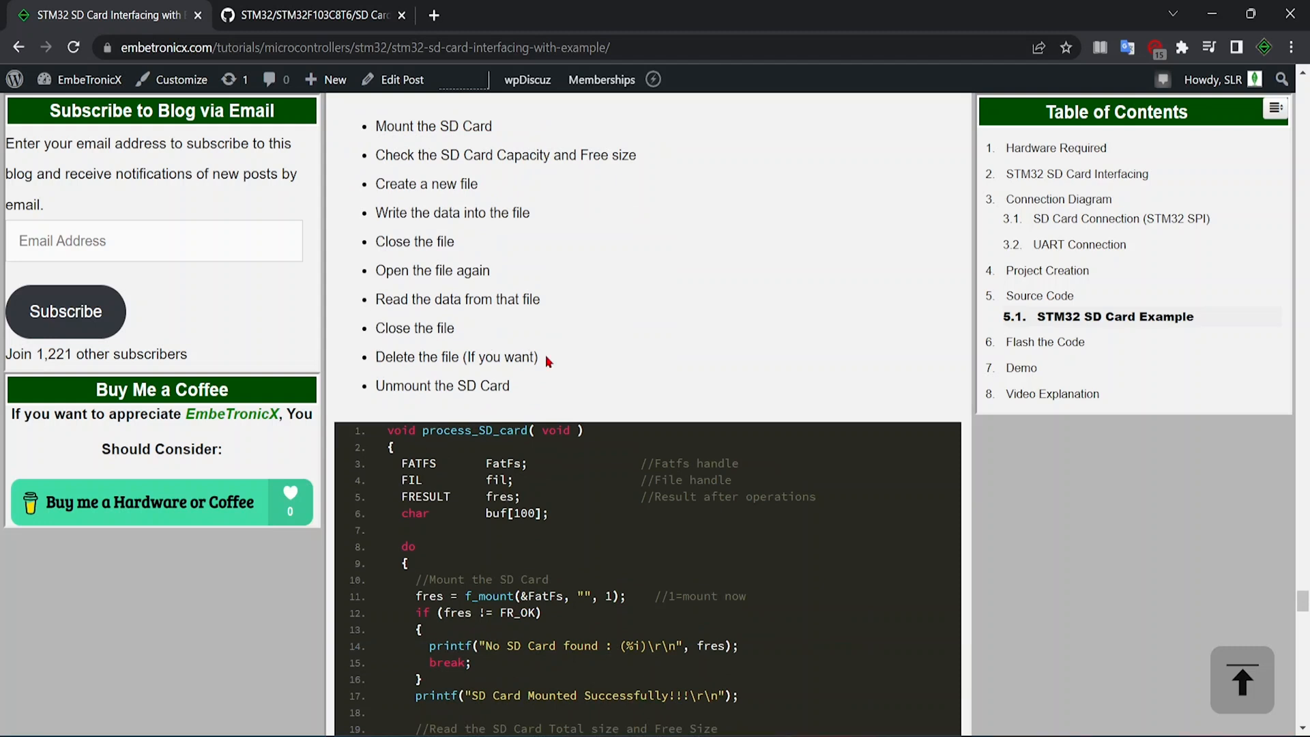
scroll("down", 3)
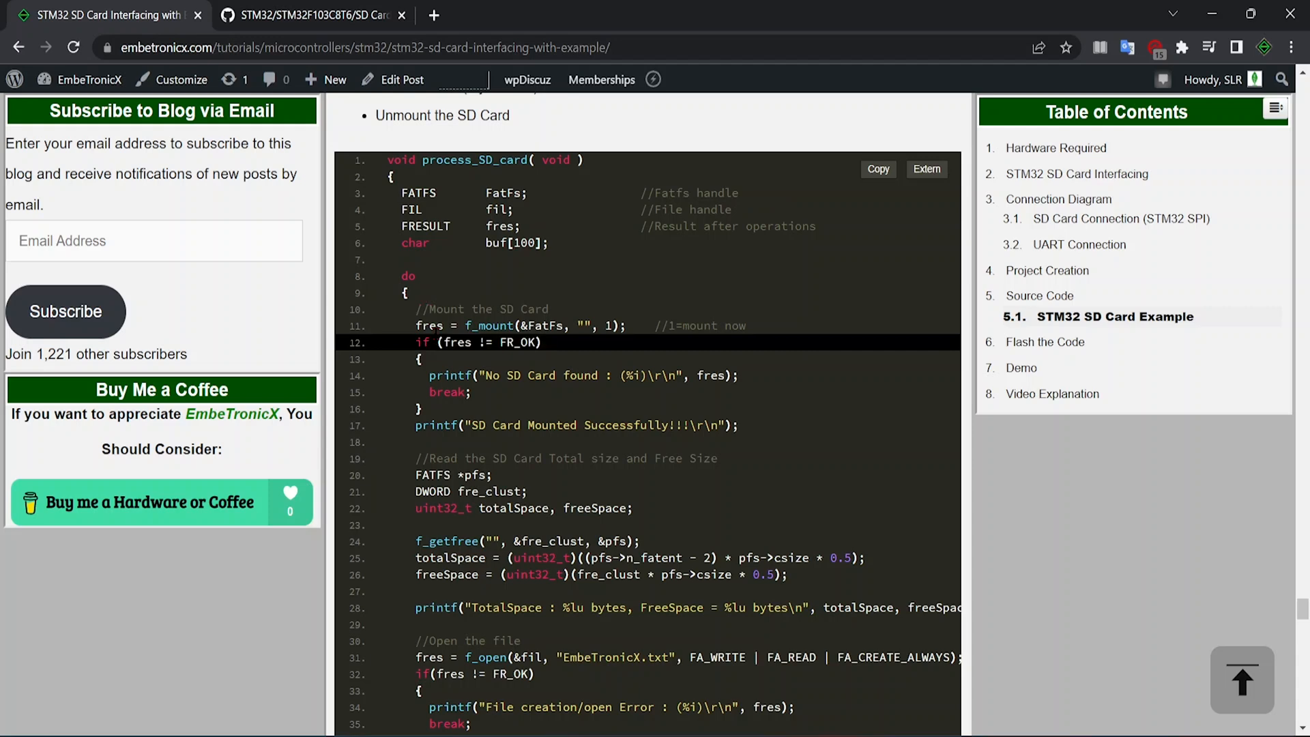